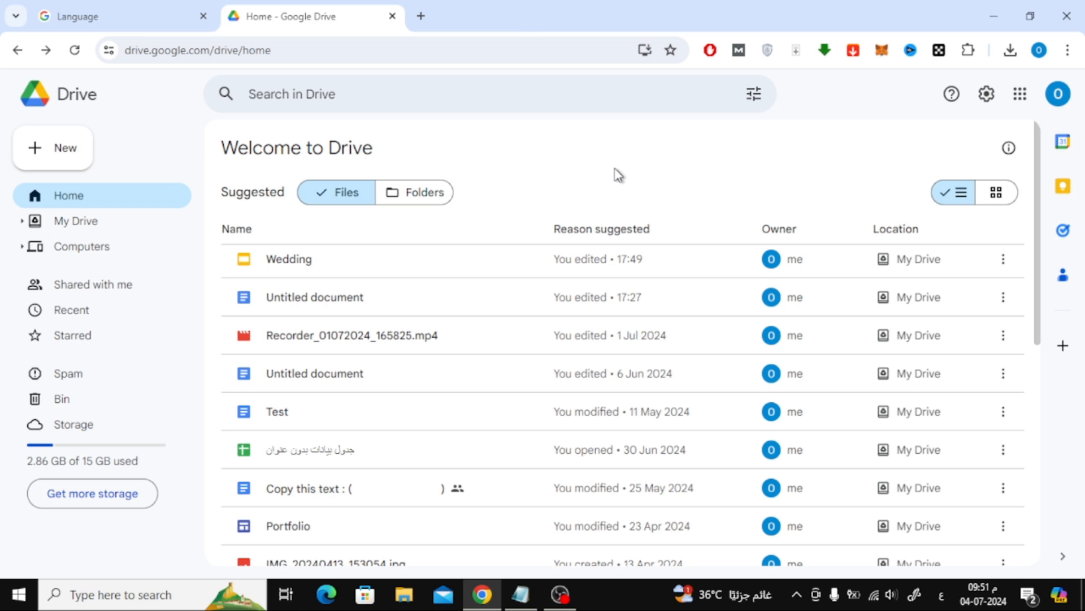
{"action": "mouse_move", "coordinate": [137, 119]}
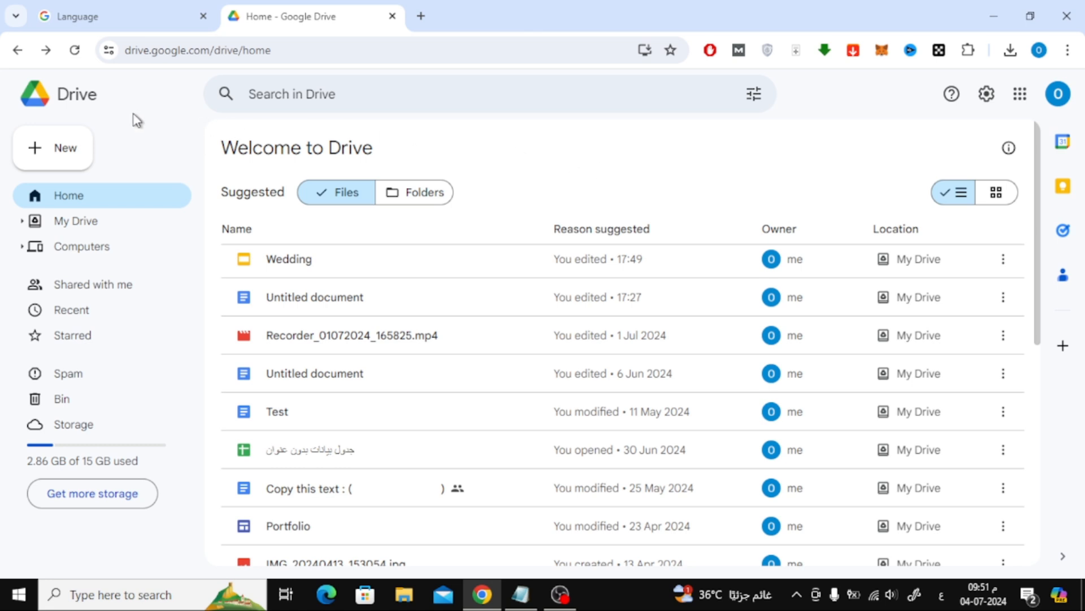
Step: Upload the 'how to make text outline in google slides' Clipchamp video from Downloads via New > File upload
{"action": "left_click", "coordinate": [53, 147]}
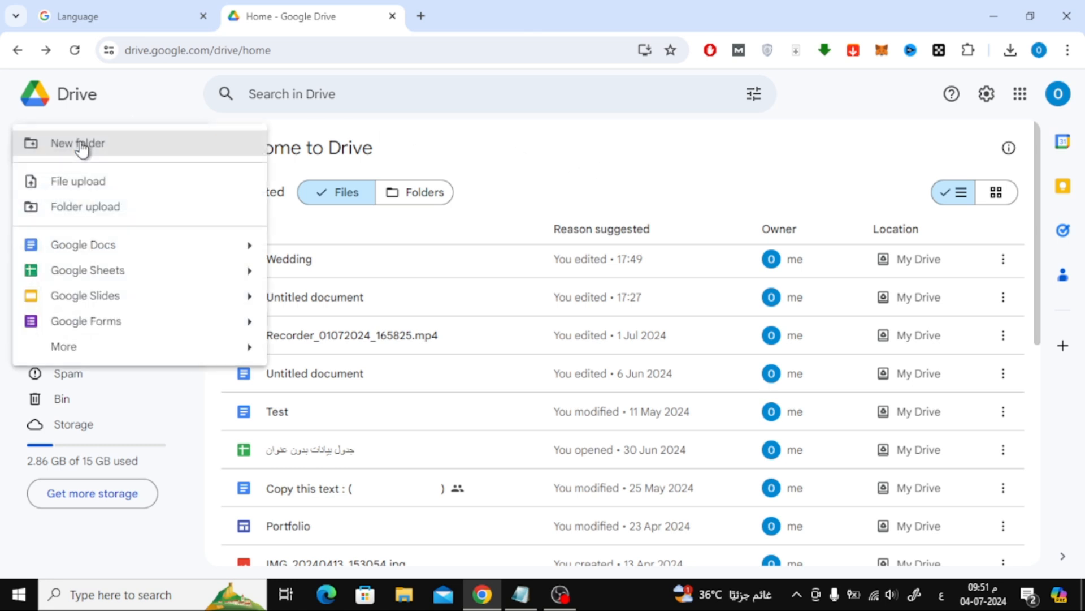
{"action": "mouse_move", "coordinate": [153, 181]}
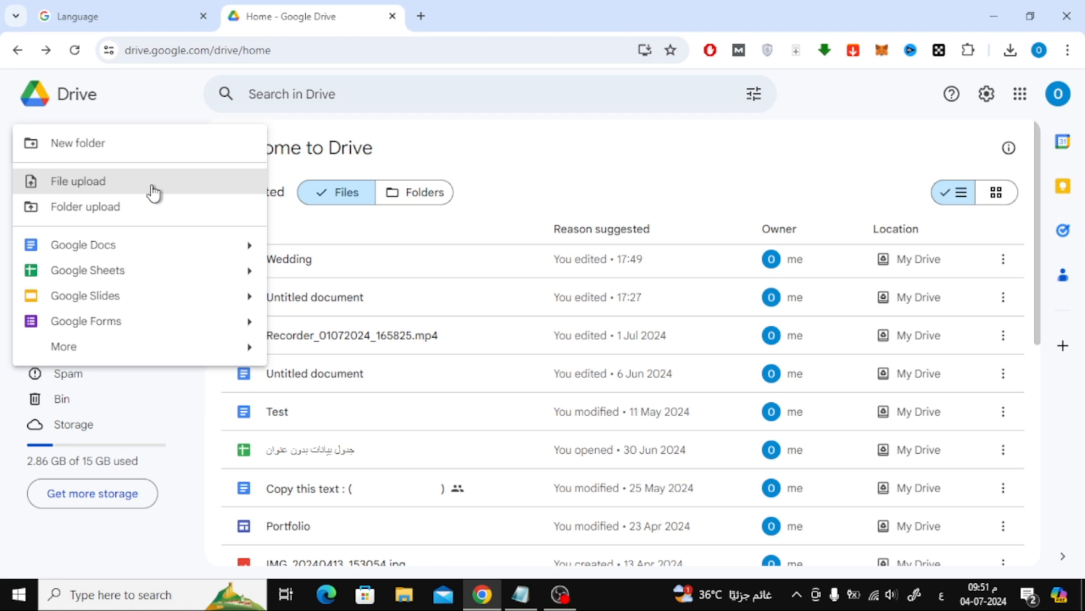
{"action": "left_click", "coordinate": [78, 181]}
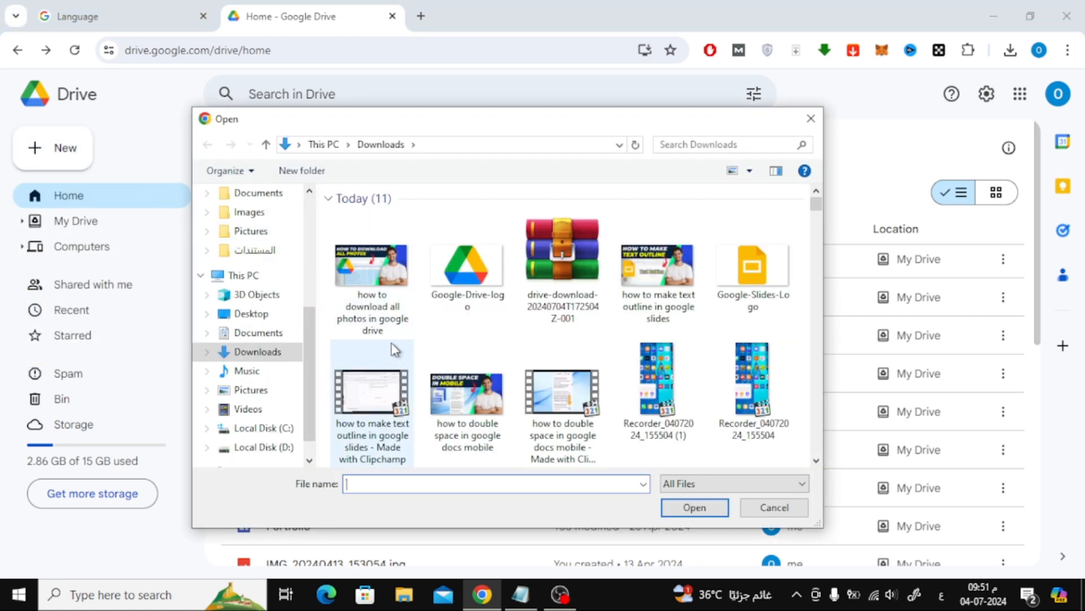
{"action": "left_click", "coordinate": [372, 395]}
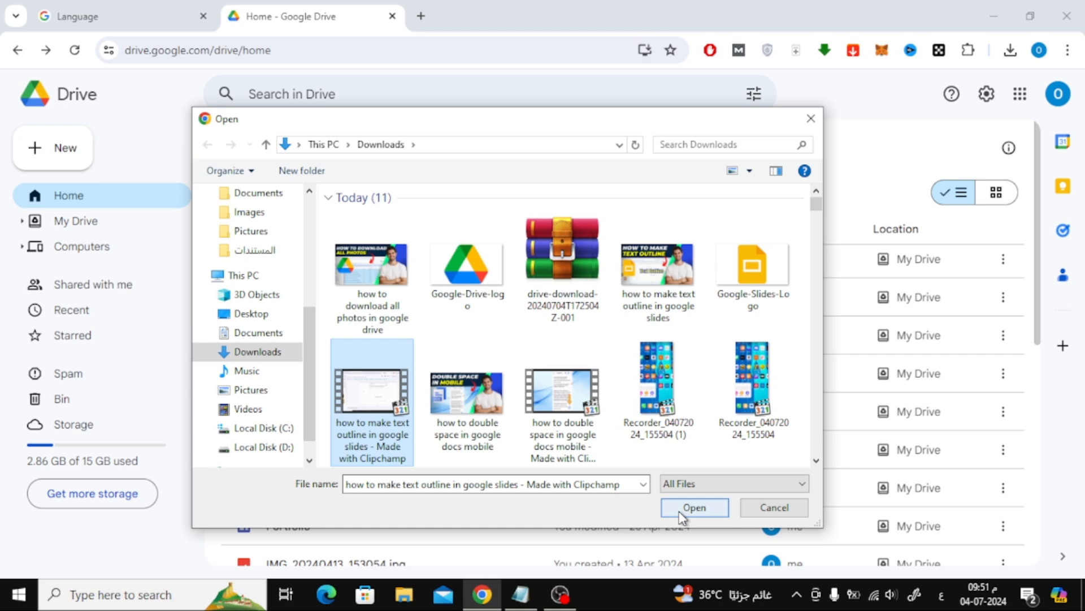
{"action": "left_click", "coordinate": [694, 507]}
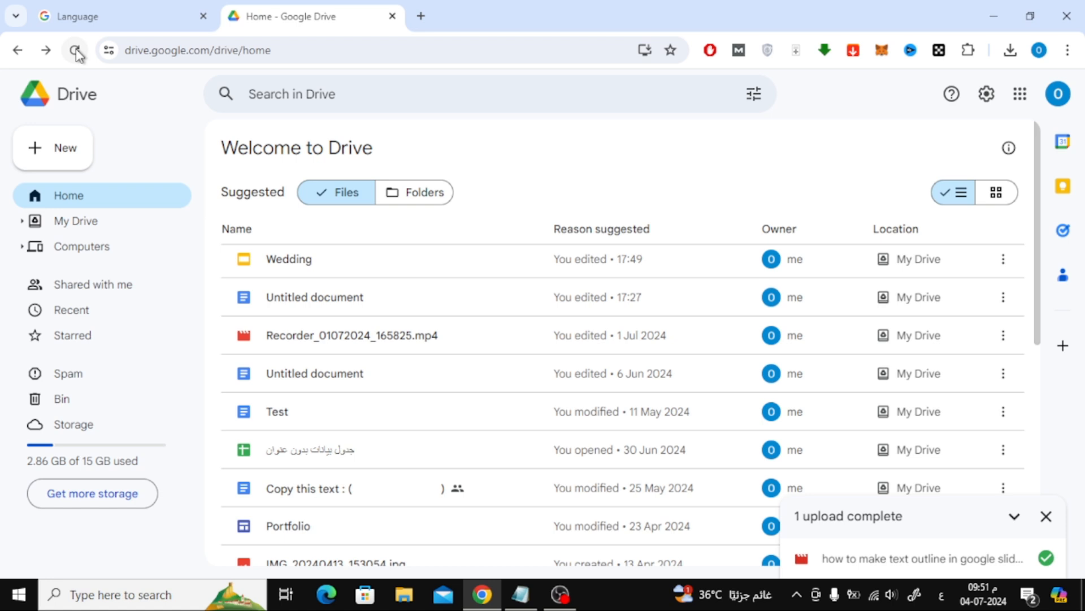
Step: Reload the Drive Home page so the new upload shows at the top of suggested files
{"action": "left_click", "coordinate": [74, 50]}
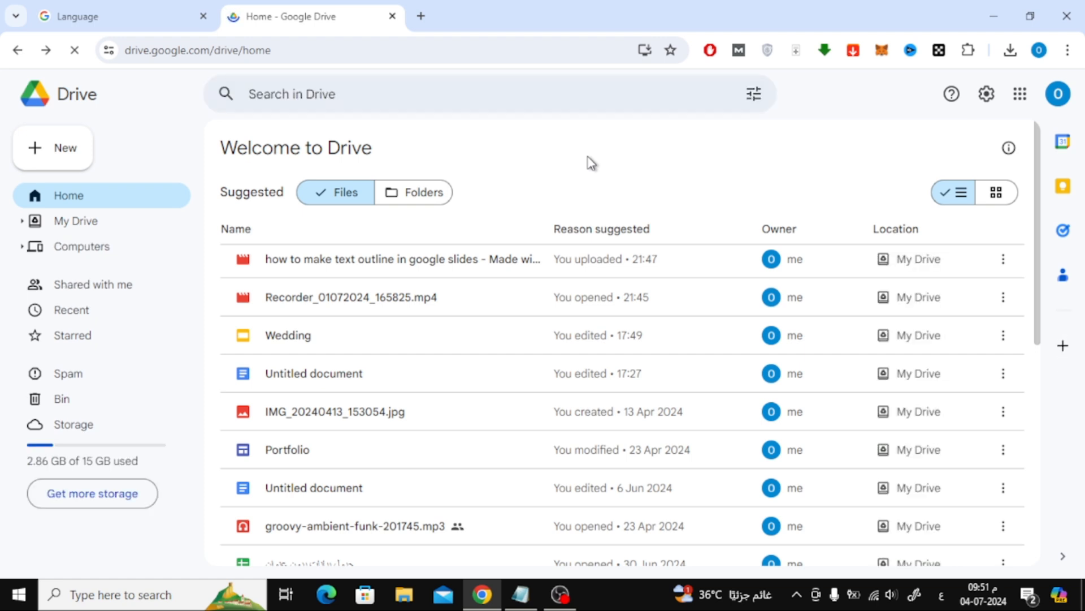
{"action": "mouse_move", "coordinate": [489, 267]}
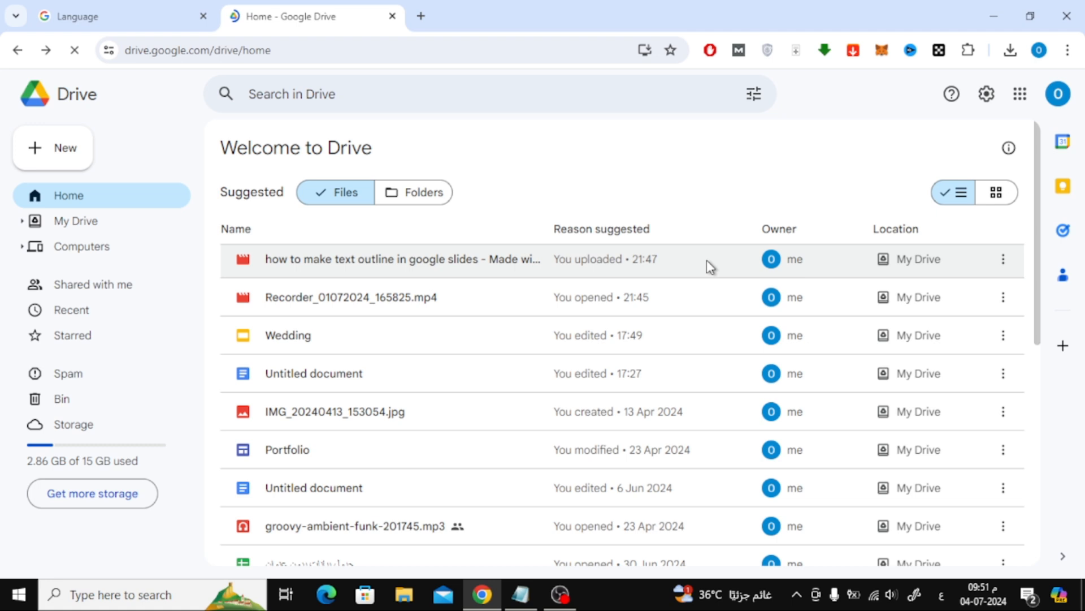
Step: Bring up the Share dialog for the uploaded text outline video from its context menu
{"action": "right_click", "coordinate": [705, 259]}
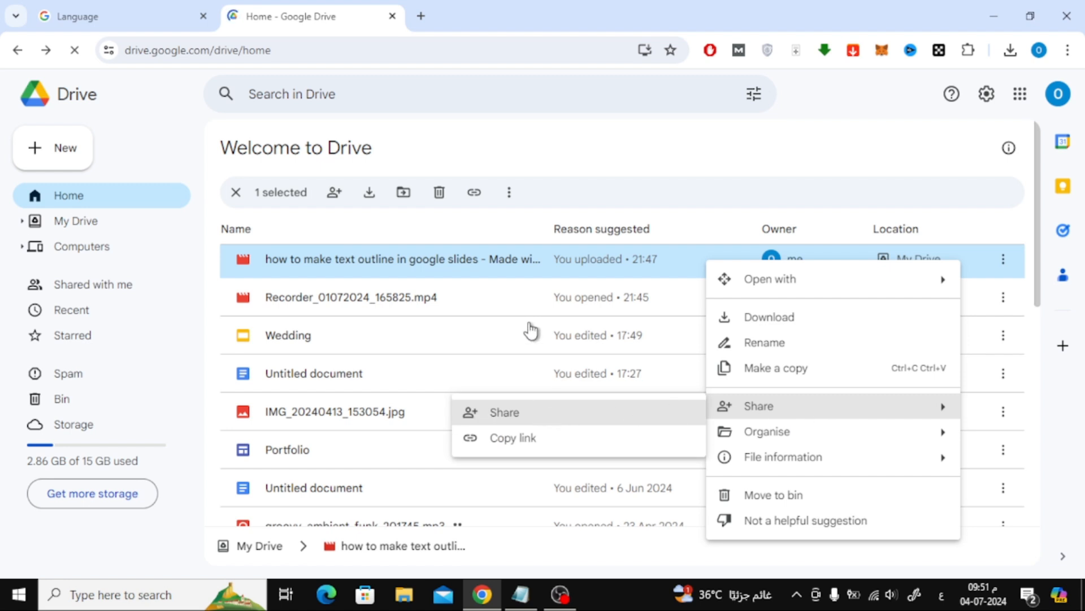
{"action": "left_click", "coordinate": [504, 411]}
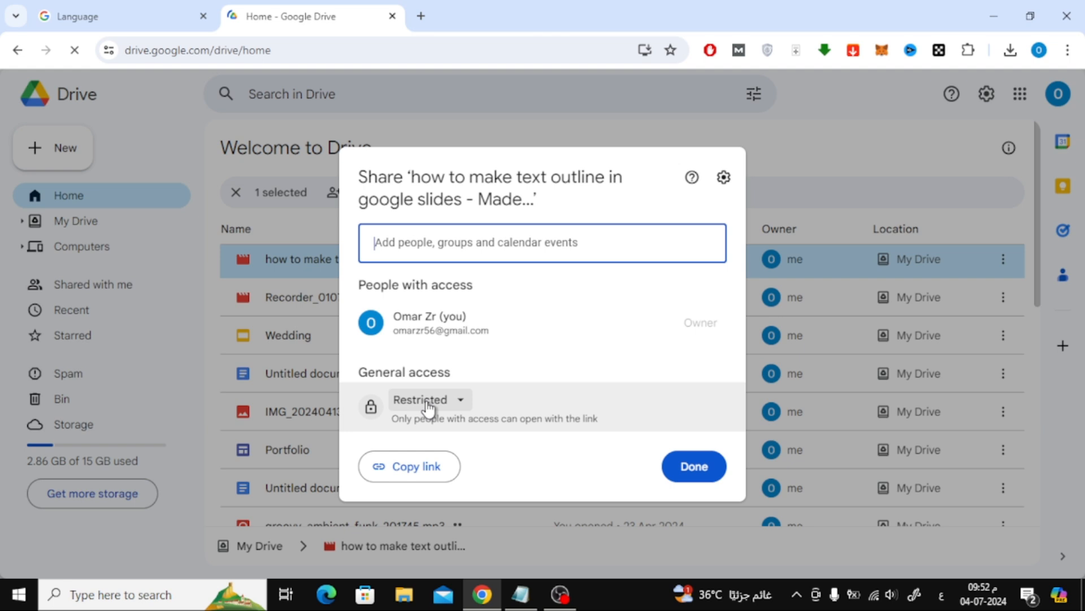
Step: Set General access to 'Anyone with the link' as Viewer, copy the link and finish with Done
{"action": "left_click", "coordinate": [428, 399]}
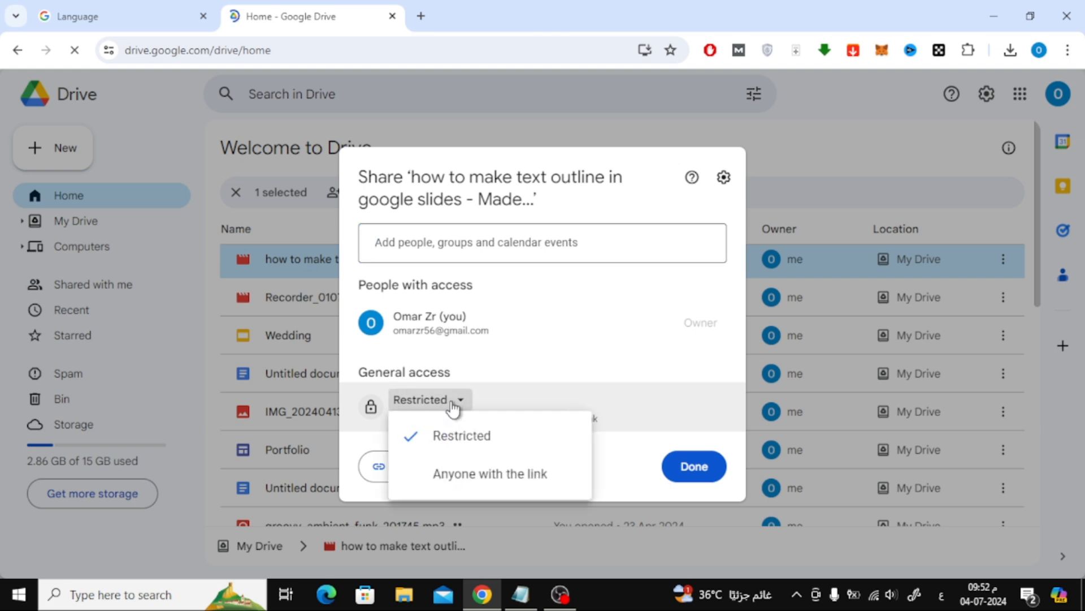
{"action": "mouse_move", "coordinate": [462, 475]}
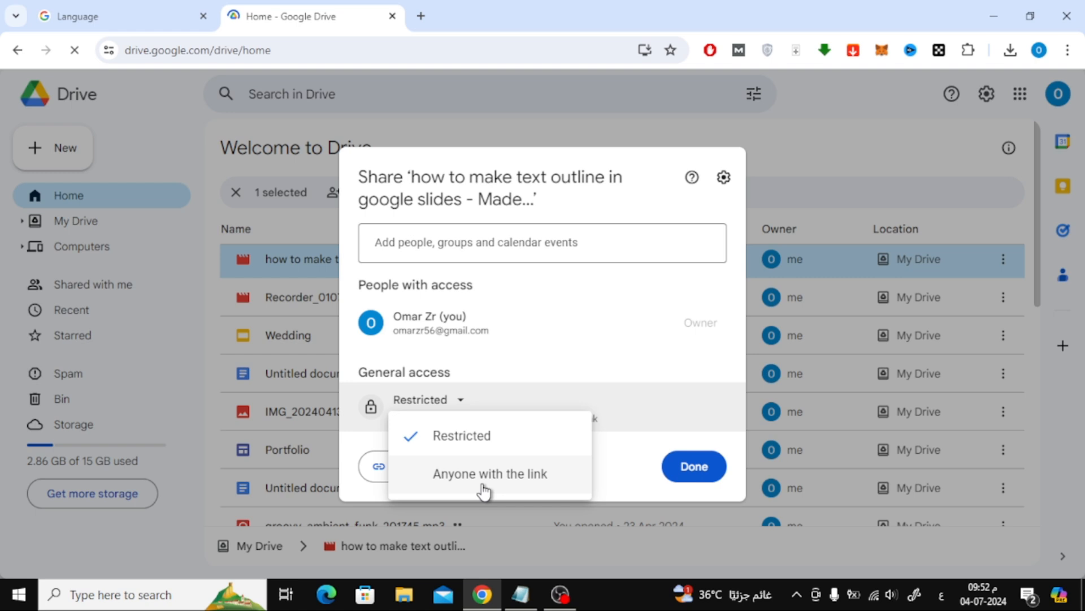
{"action": "left_click", "coordinate": [488, 474]}
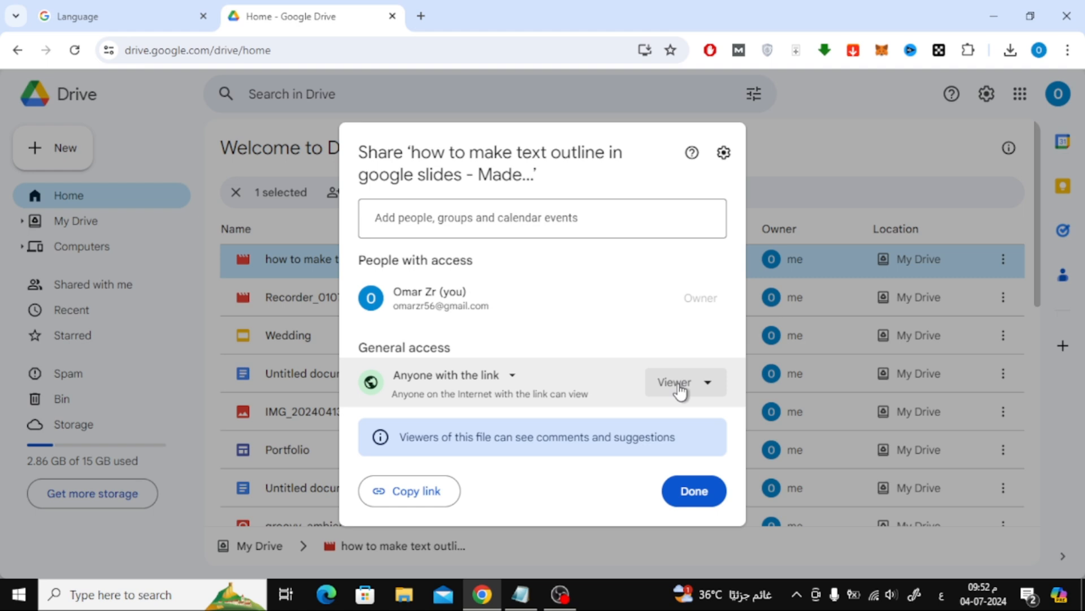
{"action": "left_click", "coordinate": [681, 382]}
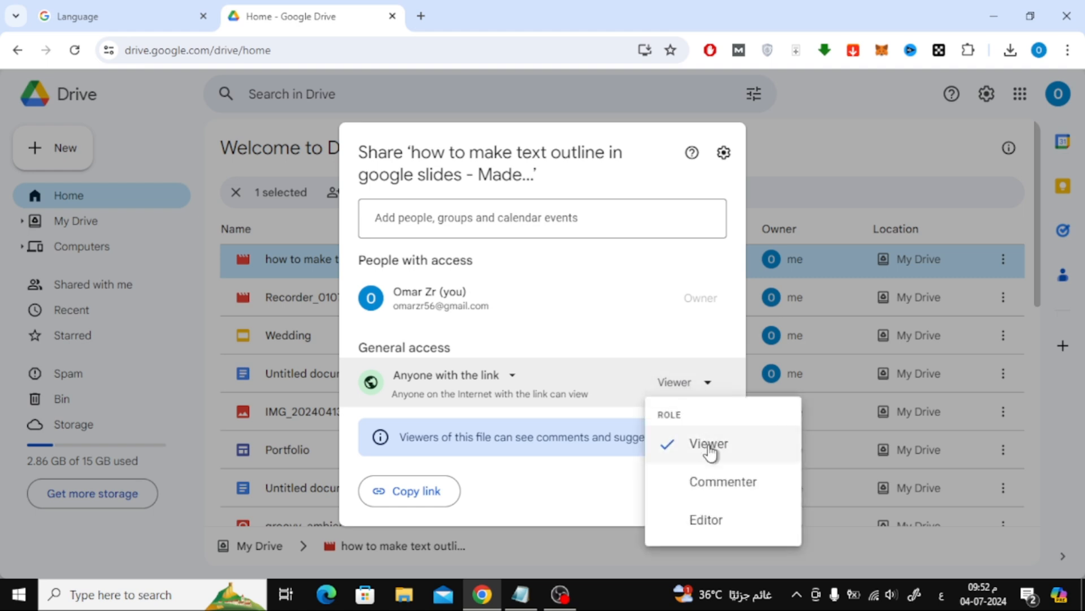
{"action": "mouse_move", "coordinate": [705, 493]}
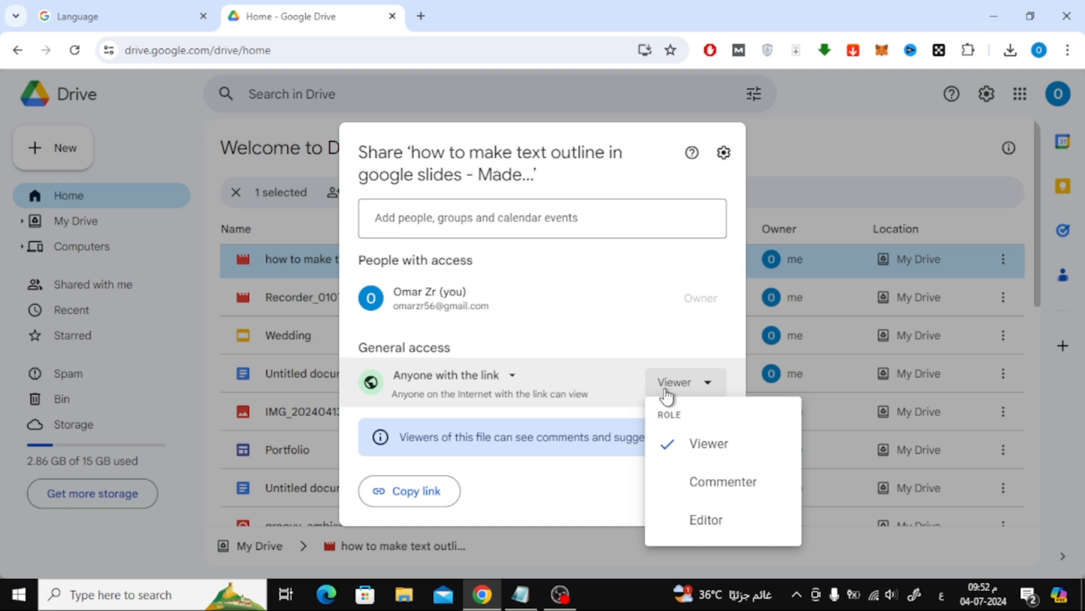
{"action": "left_click", "coordinate": [708, 443]}
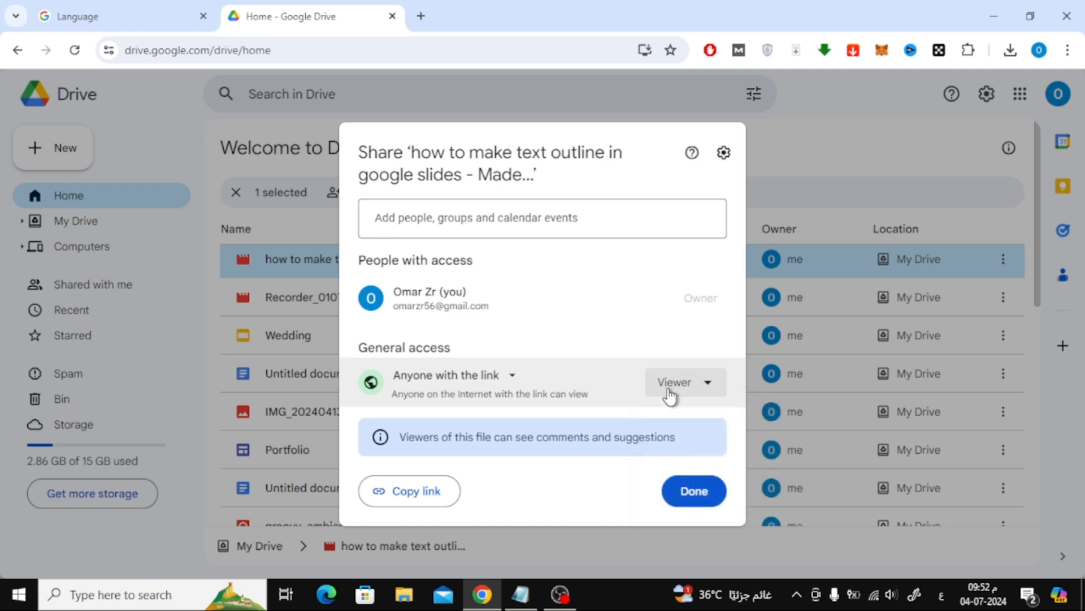
{"action": "mouse_move", "coordinate": [490, 466]}
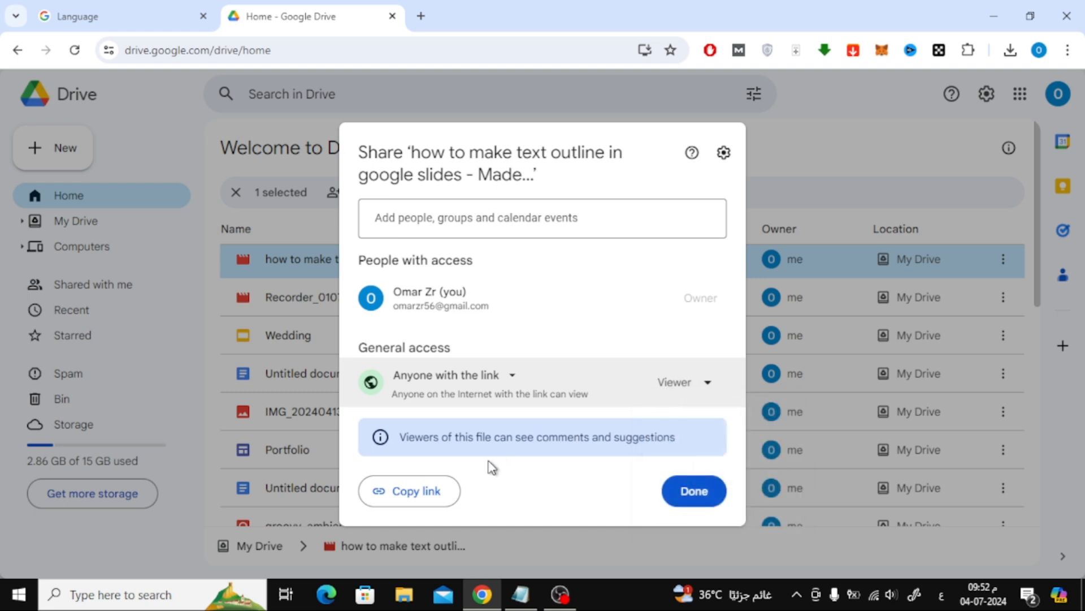
{"action": "left_click", "coordinate": [409, 491]}
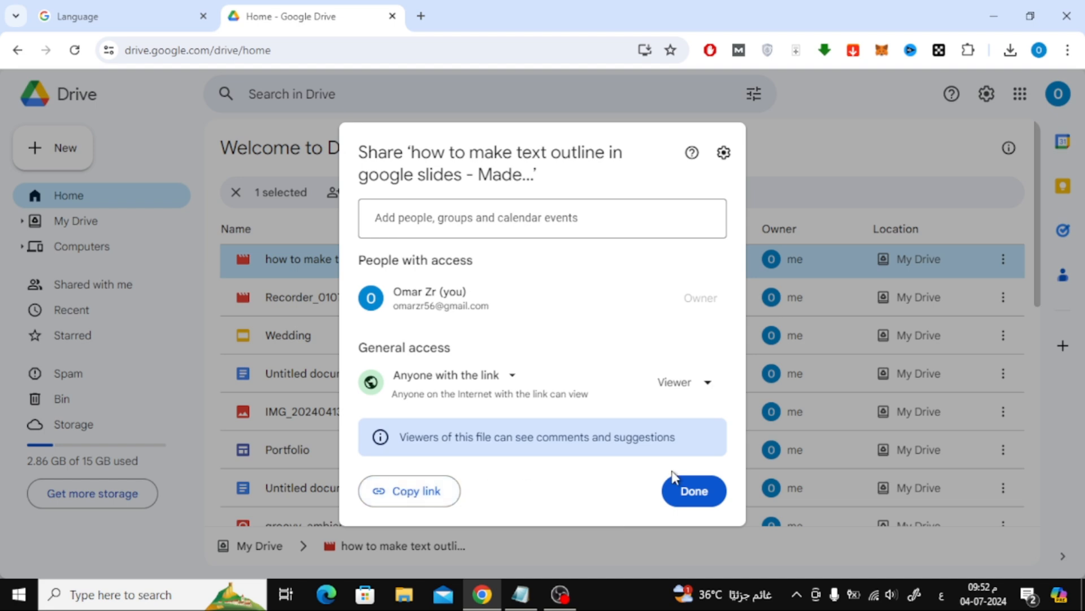
{"action": "left_click", "coordinate": [693, 490]}
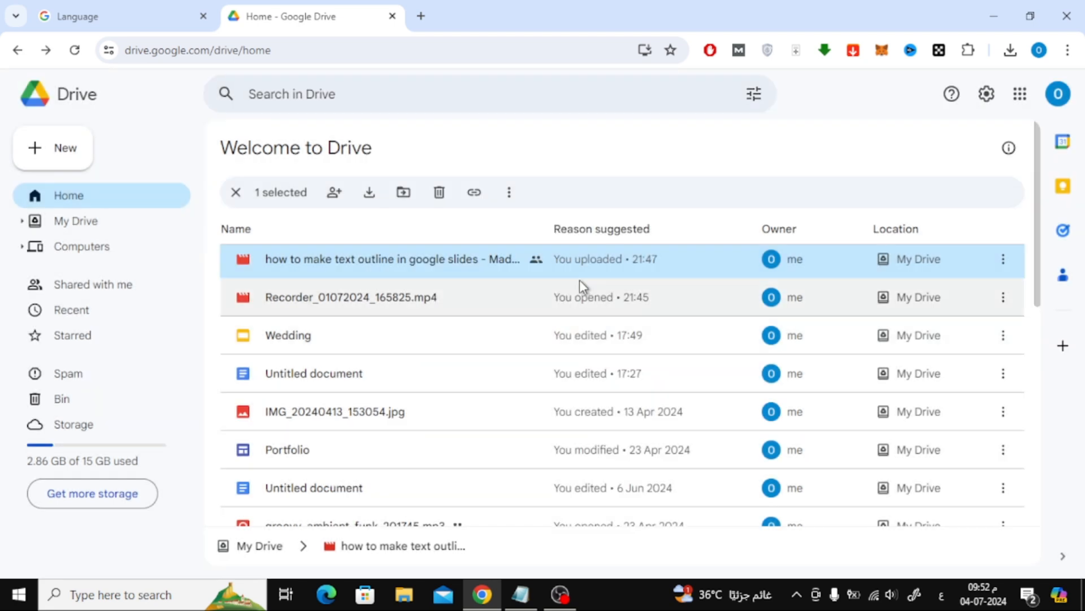
Step: Launch a new Incognito window and load the copied Drive video link in it
{"action": "left_click", "coordinate": [1067, 50]}
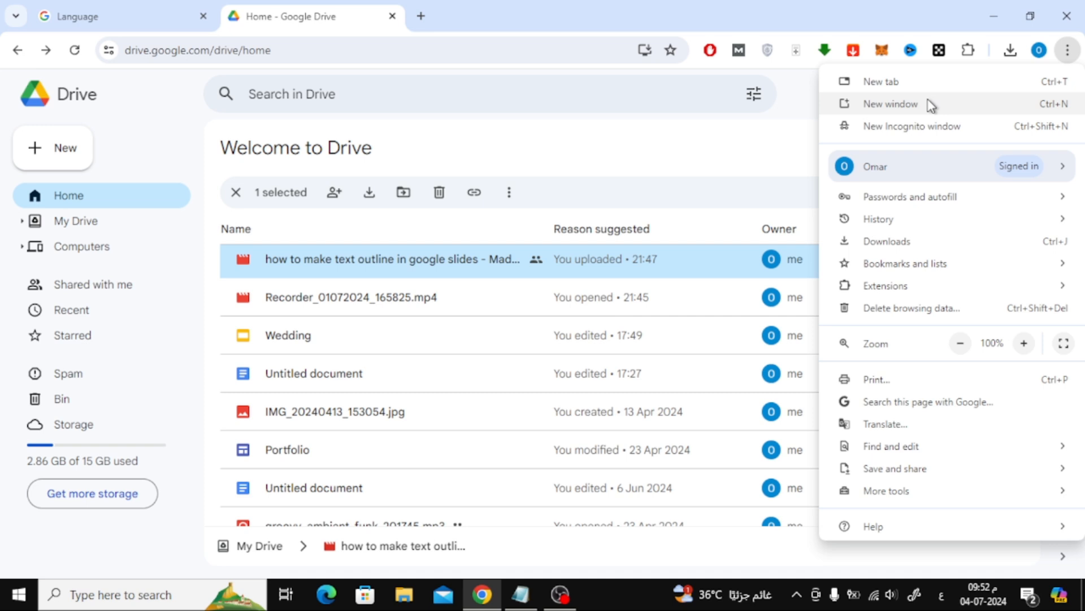
{"action": "left_click", "coordinate": [912, 125]}
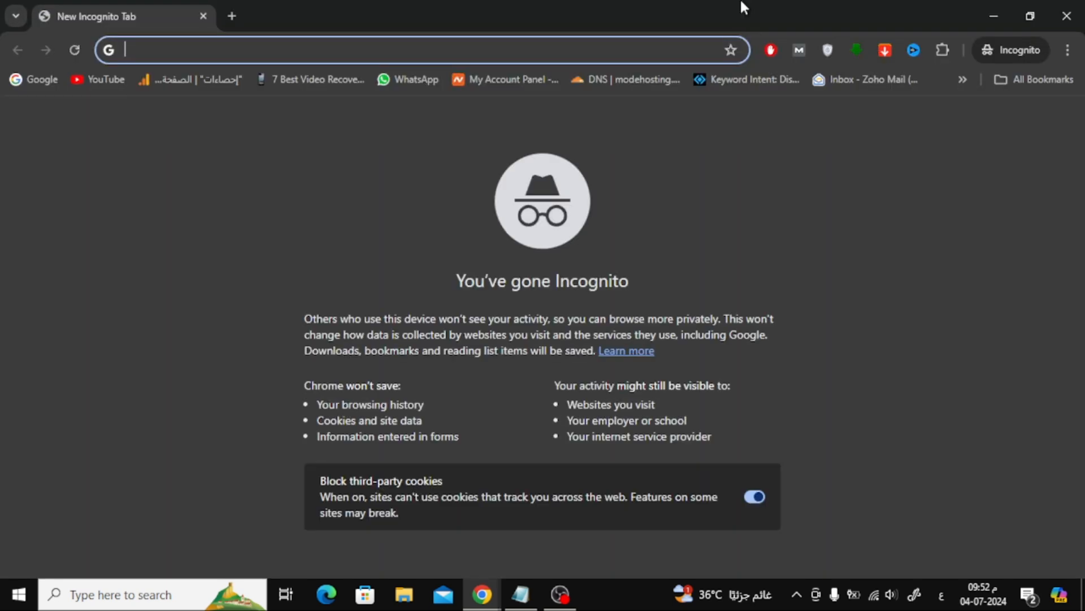
{"action": "type", "text": "https://drive.google.com/file/d/1cyEuN7uMdPLnf4sSjyf4las4ez1h2ubD/view?usp=sharing"}
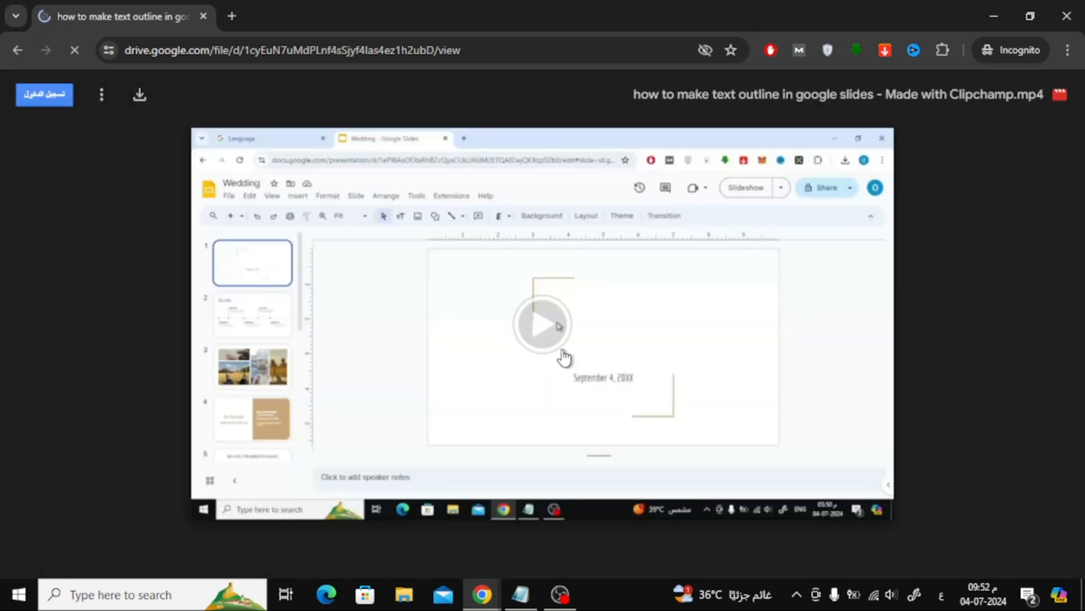
Step: Play the shared video in the incognito viewer and show its playback settings menu
{"action": "left_click", "coordinate": [542, 326]}
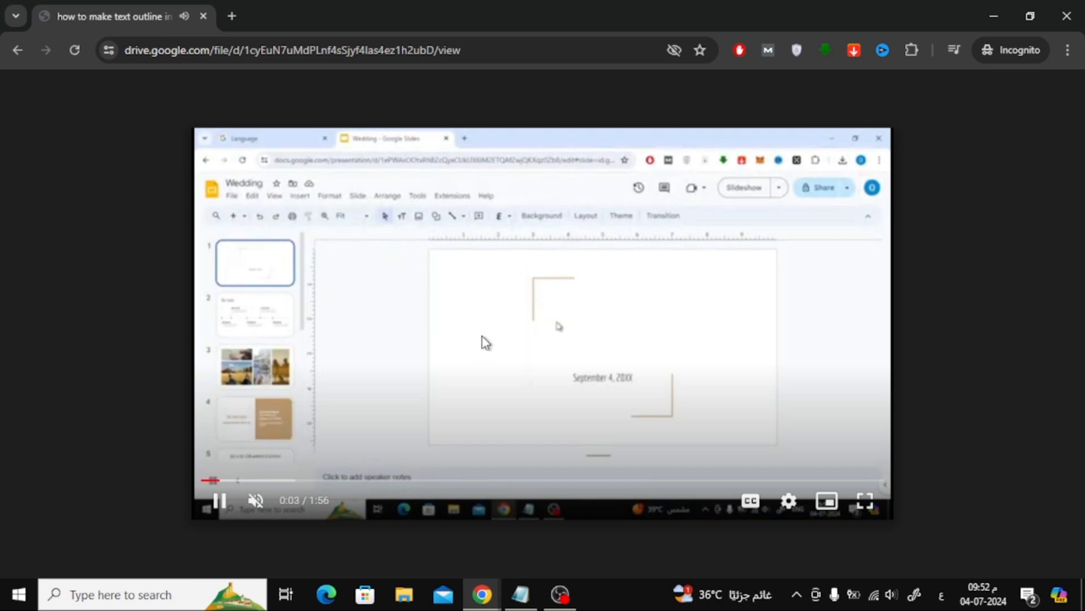
{"action": "left_click", "coordinate": [788, 500]}
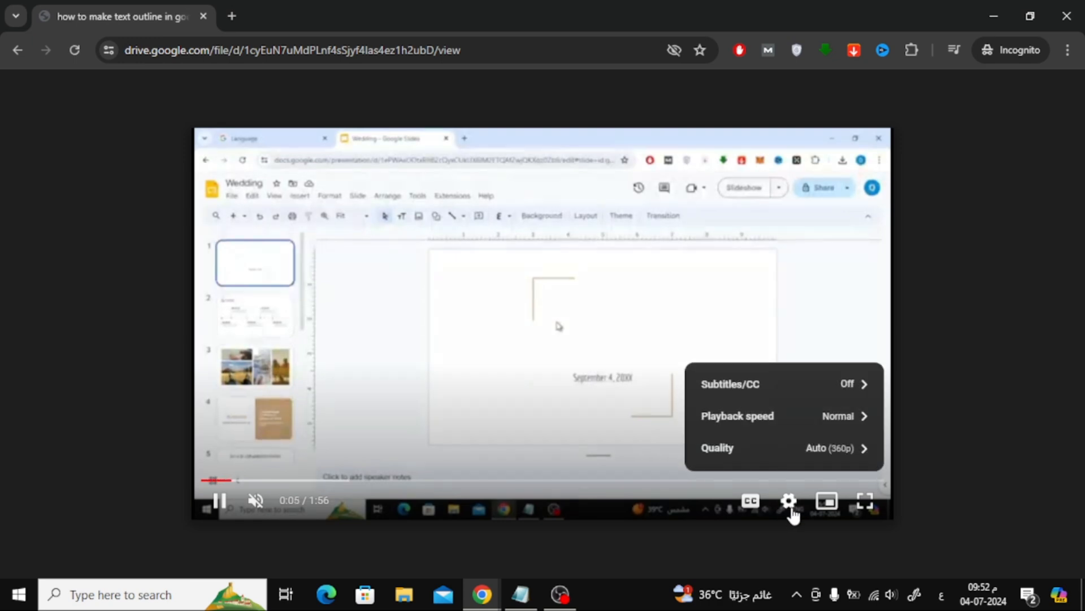